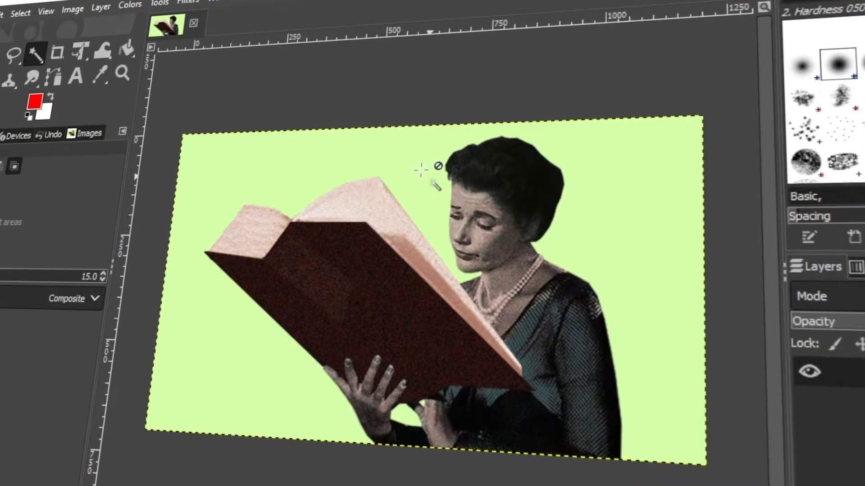
# - Bring up the canvas context menu with its Select submenu for the book-reading image
pyautogui.rightClick(455, 270)
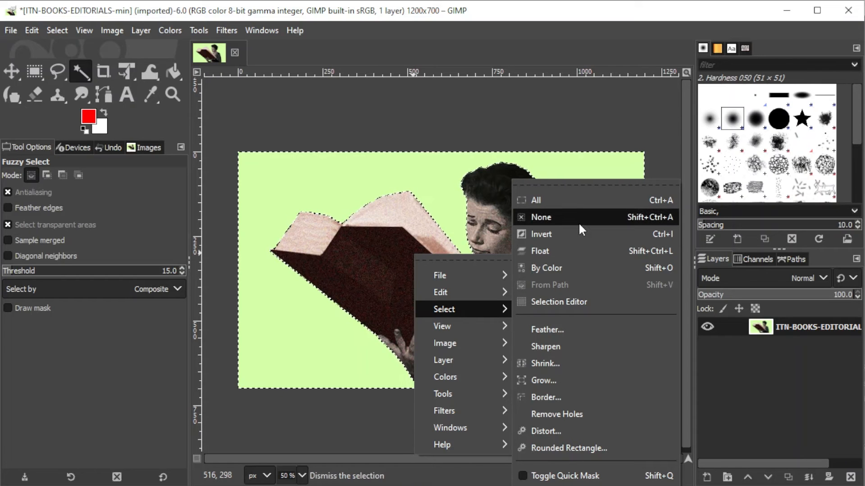
# - Apply Select > None from the context menu and again from the Select menu
pyautogui.click(541, 217)
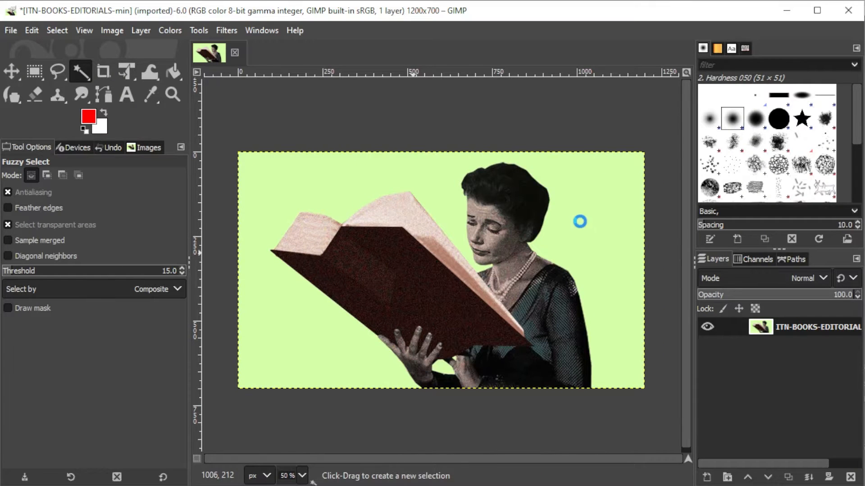
pyautogui.click(57, 30)
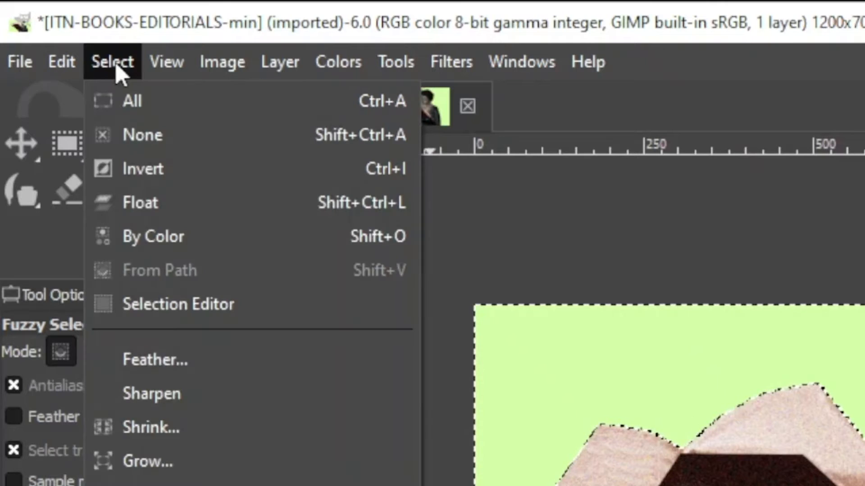
pyautogui.moveTo(132, 140)
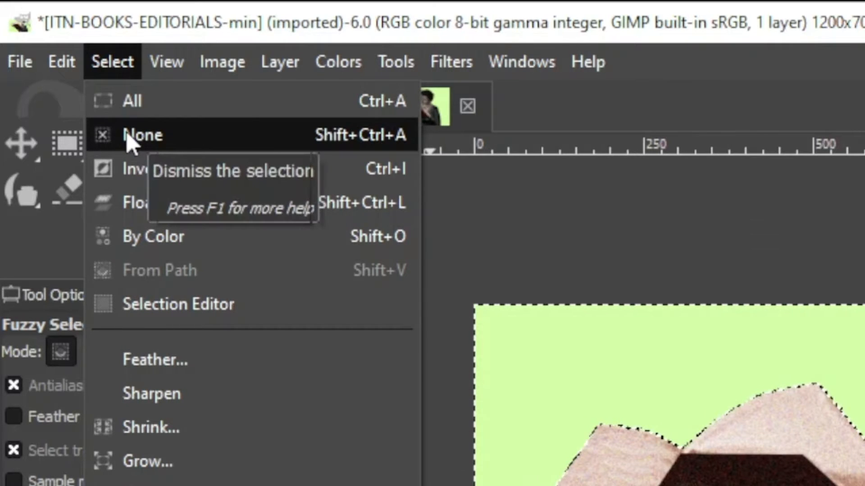
pyautogui.click(141, 135)
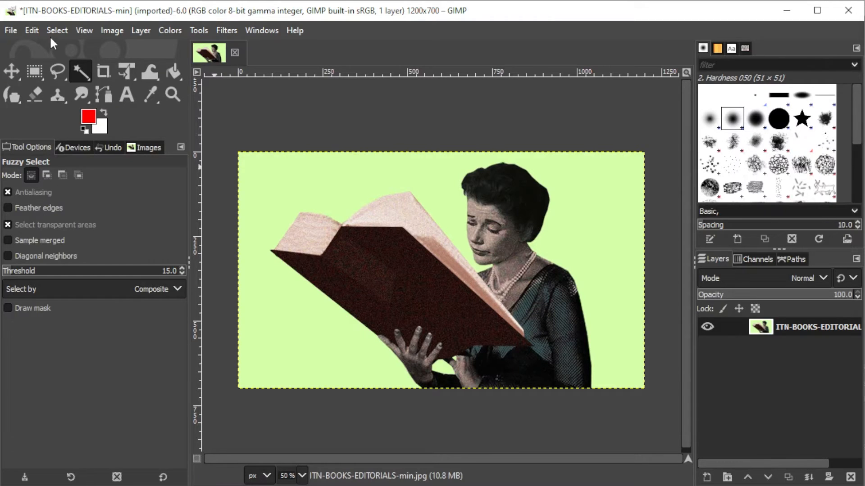
pyautogui.click(31, 30)
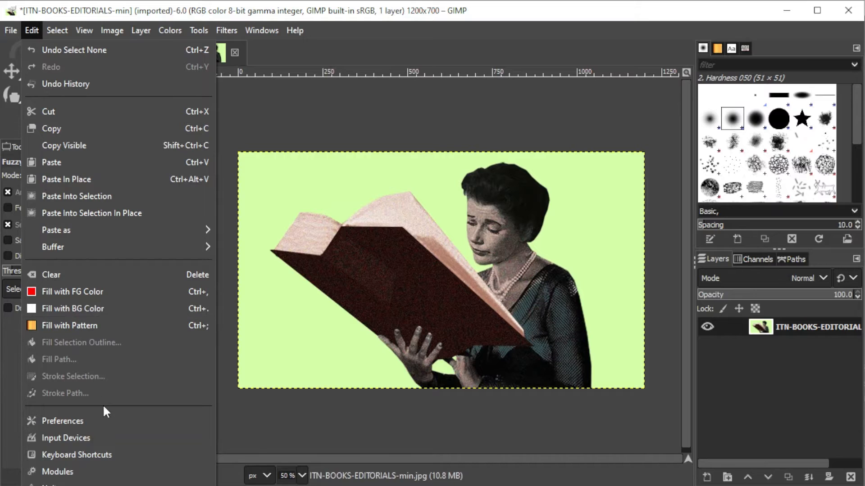
pyautogui.click(77, 455)
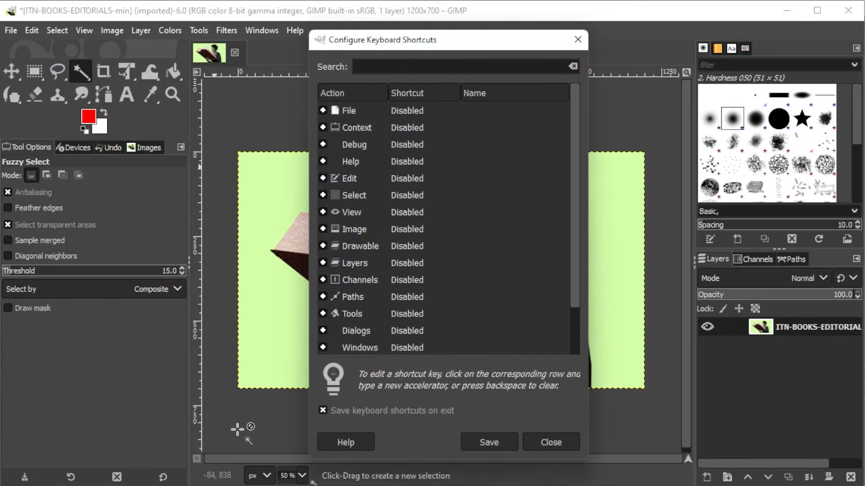
pyautogui.write('none')
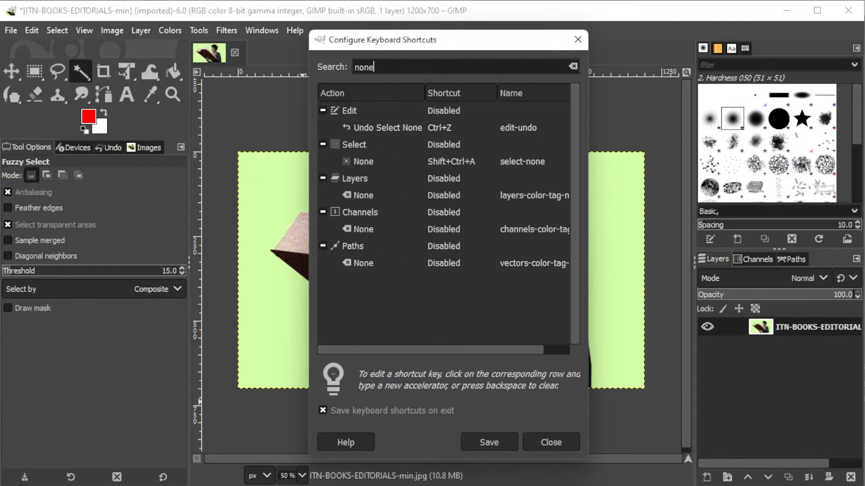
pyautogui.moveTo(452, 147)
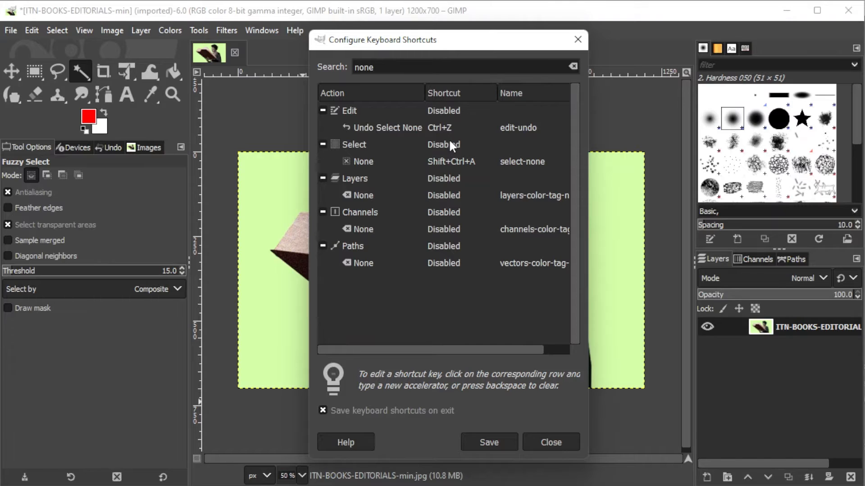
pyautogui.click(460, 161)
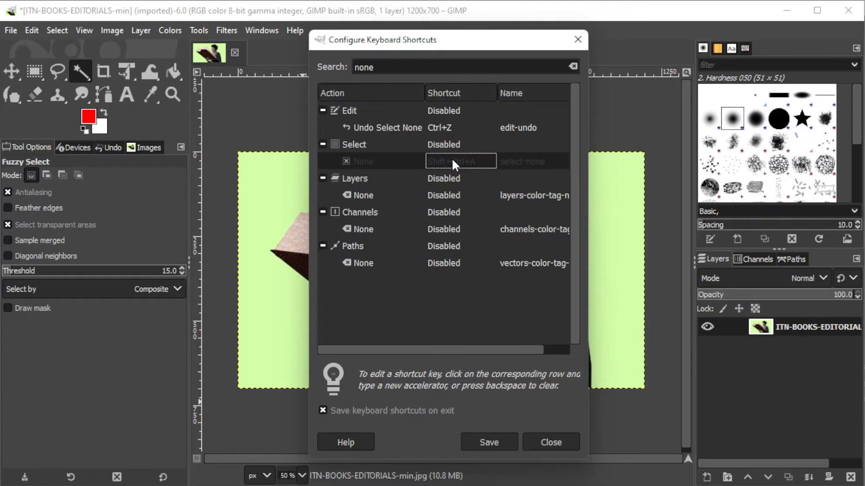
pyautogui.moveTo(484, 304)
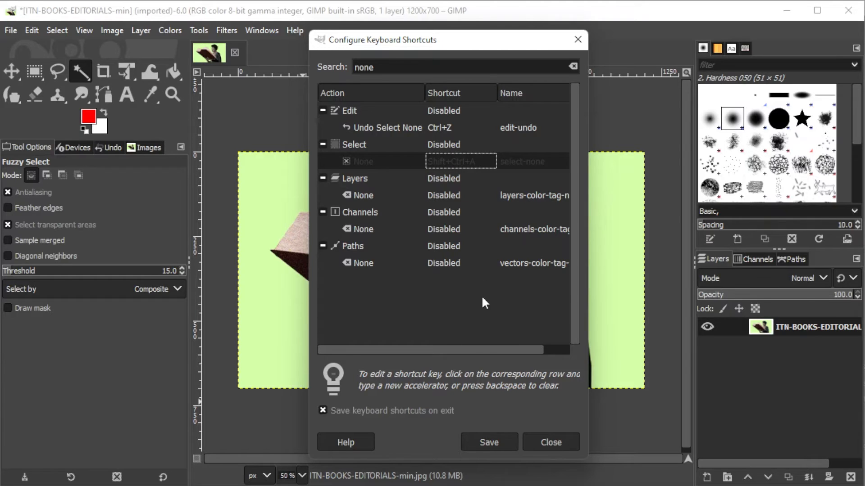
pyautogui.click(489, 442)
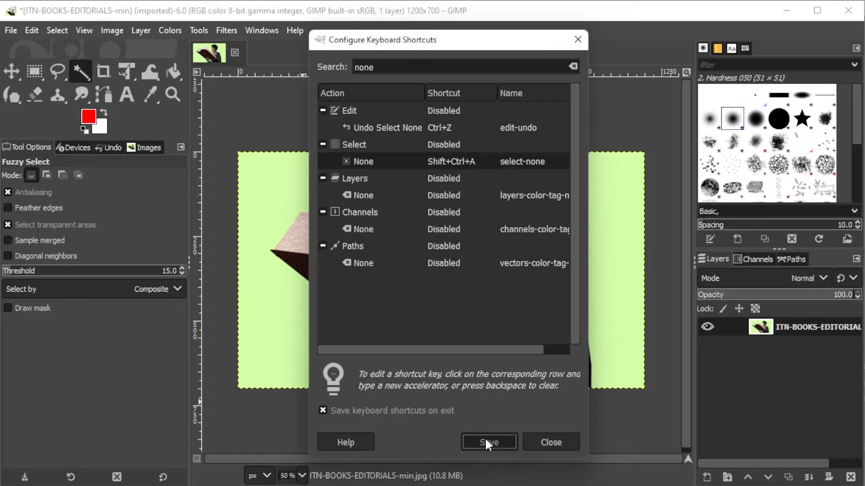
pyautogui.moveTo(540, 449)
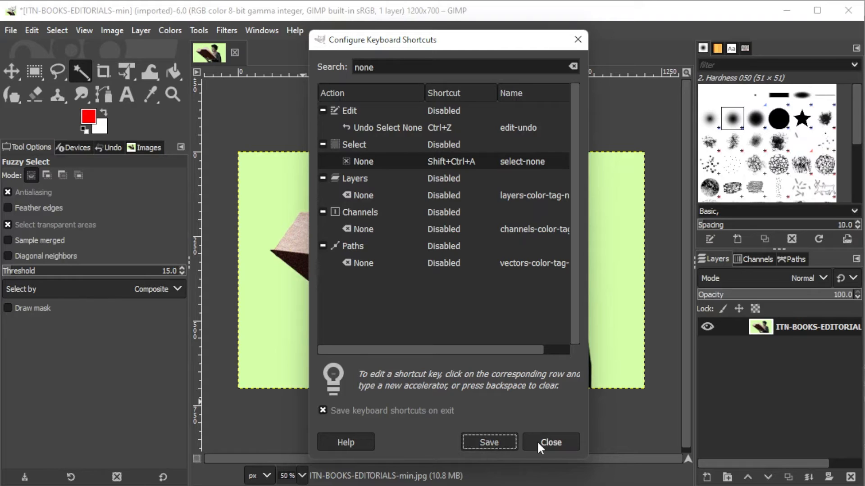
pyautogui.click(551, 442)
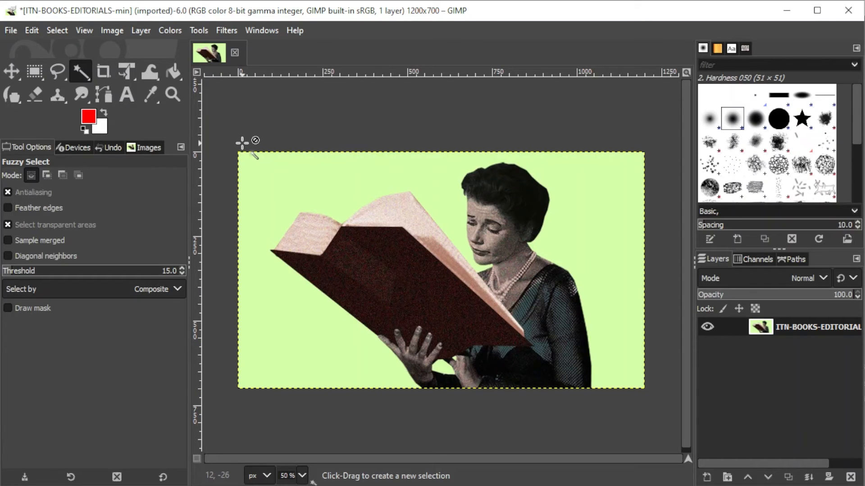
pyautogui.click(84, 30)
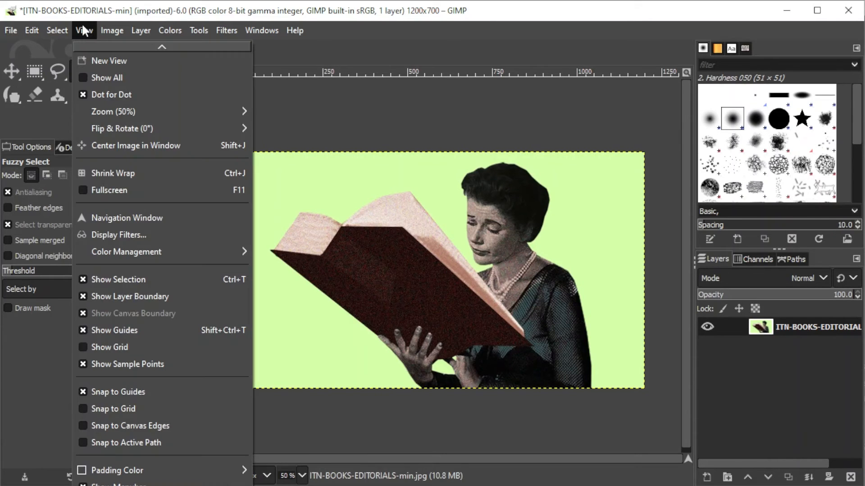
pyautogui.moveTo(131, 296)
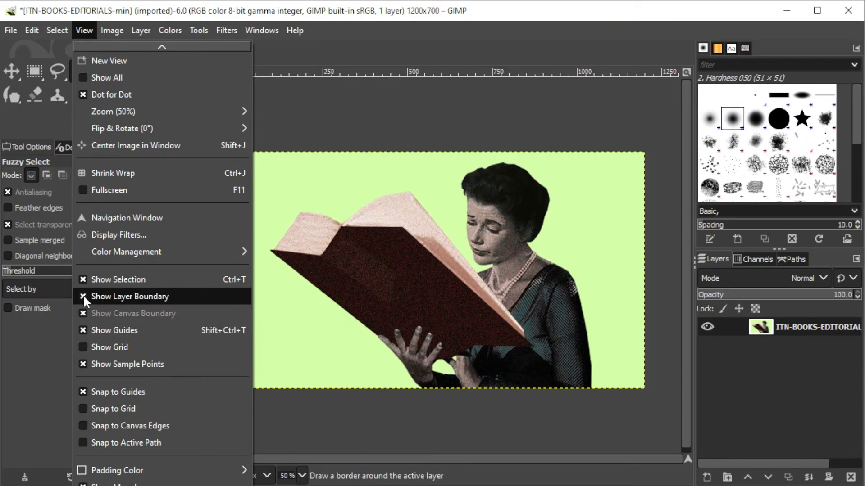
pyautogui.click(129, 297)
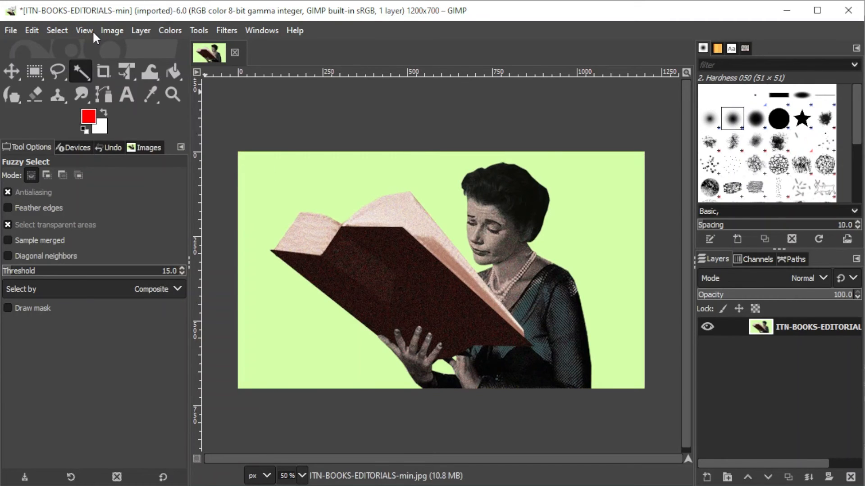
pyautogui.click(83, 30)
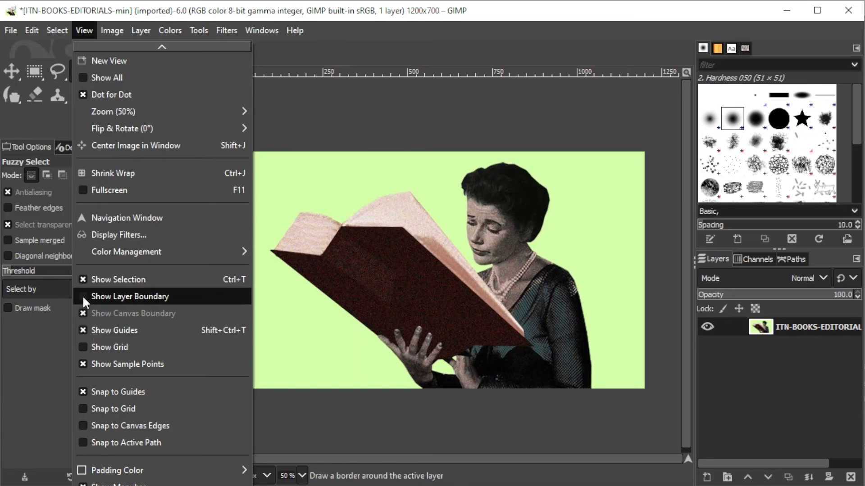
pyautogui.click(129, 296)
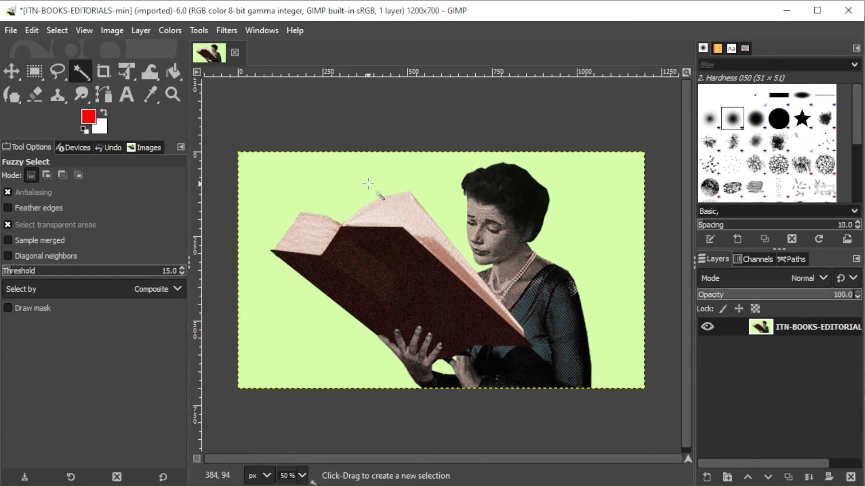